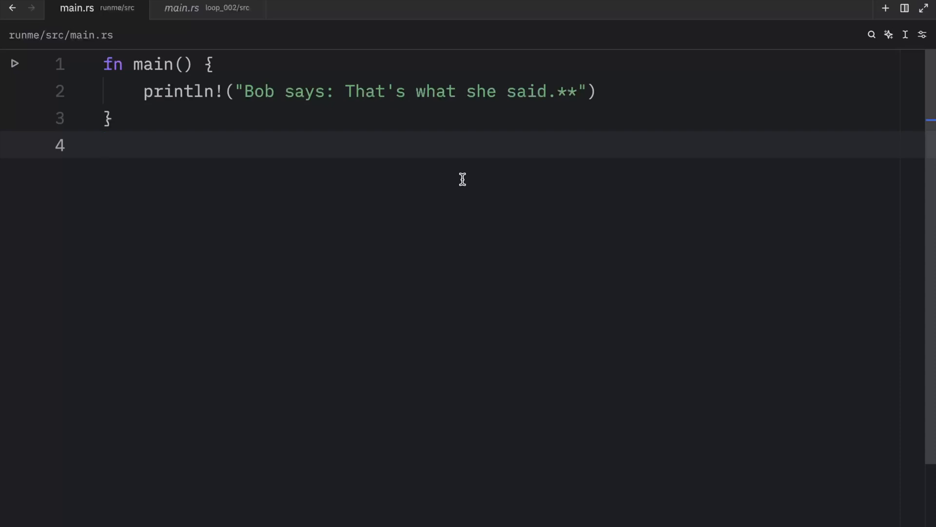
- Write let mut number = 5; followed by a while number > 0 loop printing number={:?}
{"action": "left_click", "coordinate": [104, 145]}
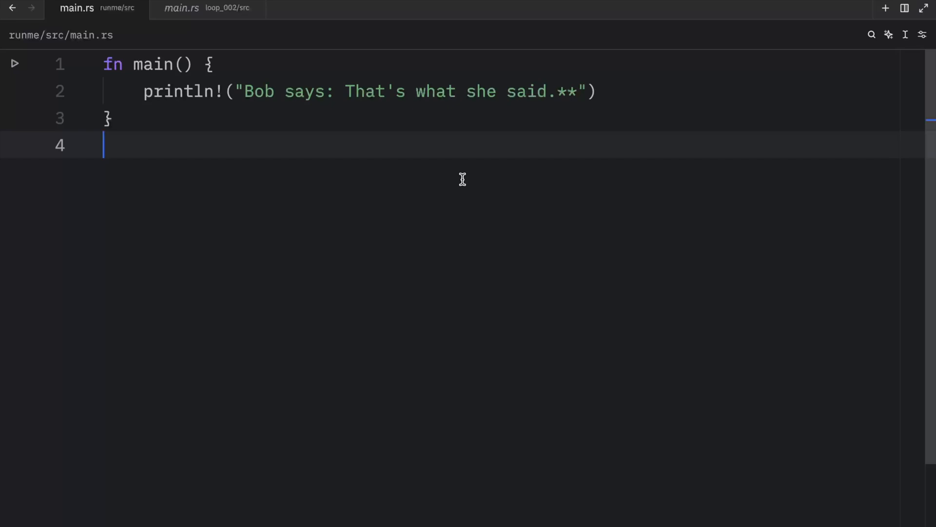
{"action": "mouse_move", "coordinate": [360, 126]}
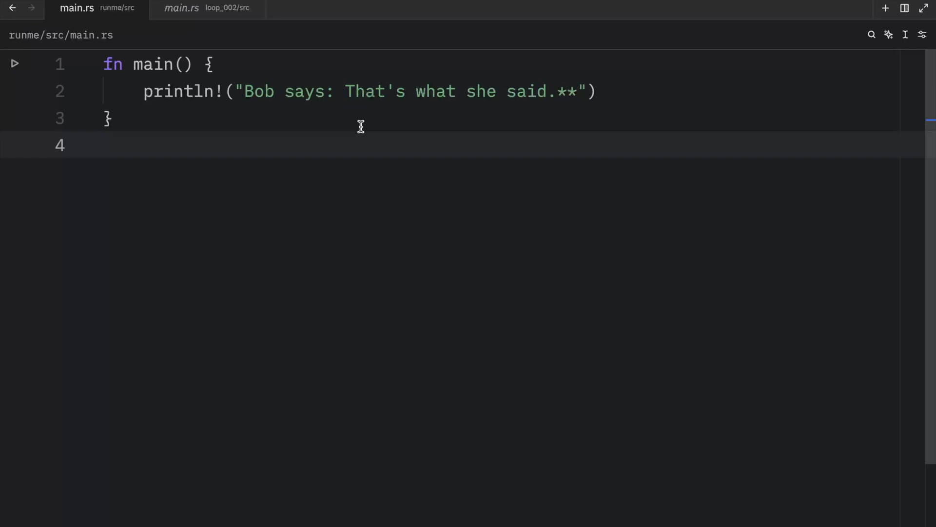
{"action": "type", "text": "let"}
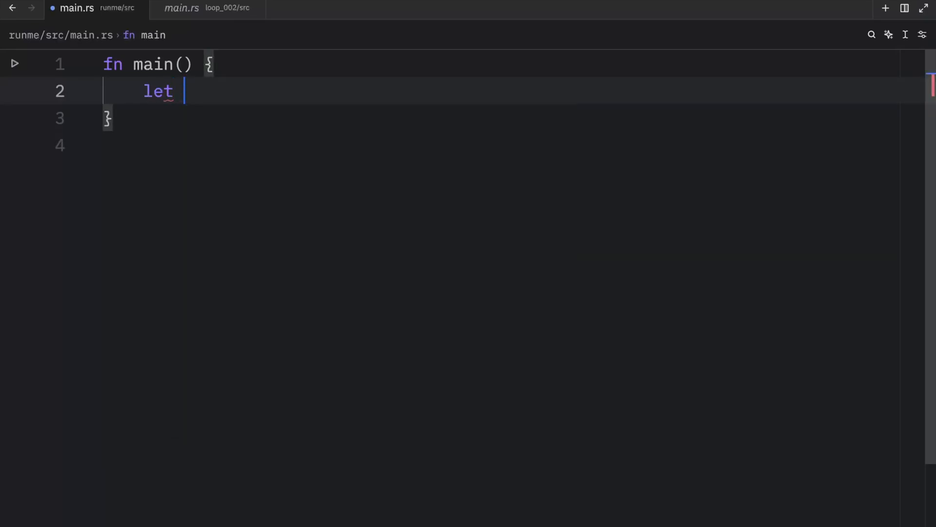
{"action": "type", "text": "mut number = 5;"}
{"action": "type", "text": "w"}
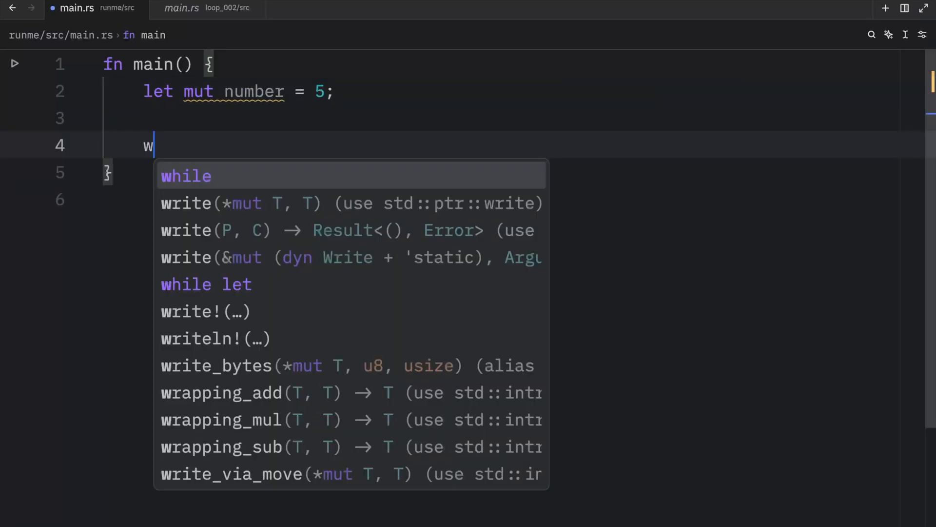
{"action": "type", "text": "hile number > 0"}
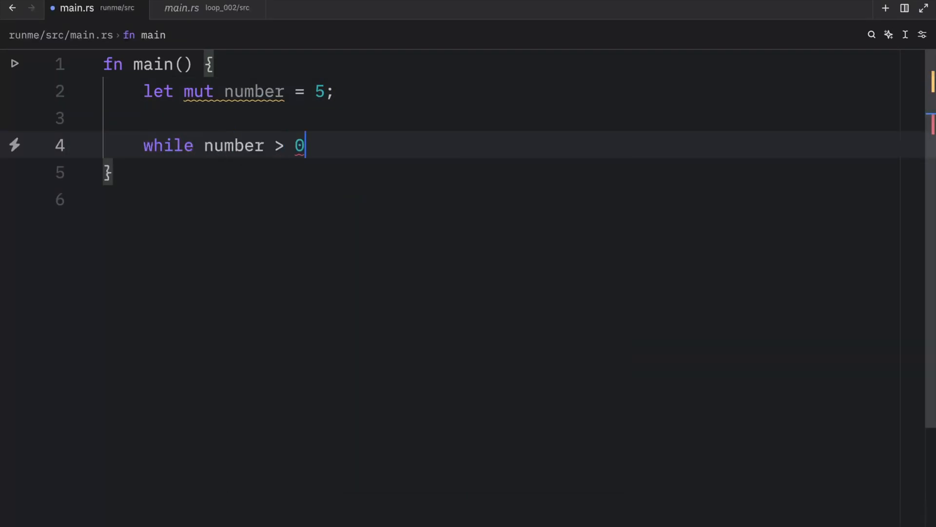
{"action": "type", "text": "{"}
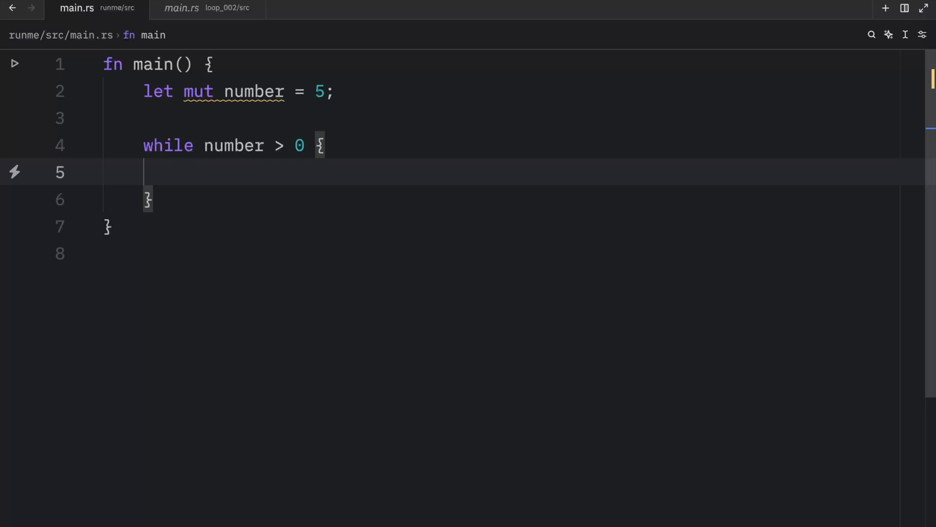
{"action": "type", "text": "println!(\"...={:?}\", ...);"}
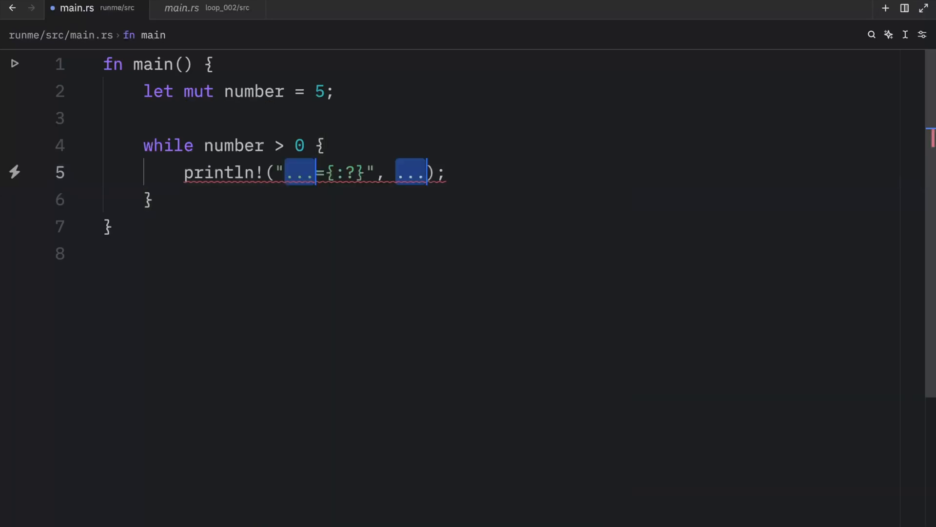
{"action": "type", "text": "number"}
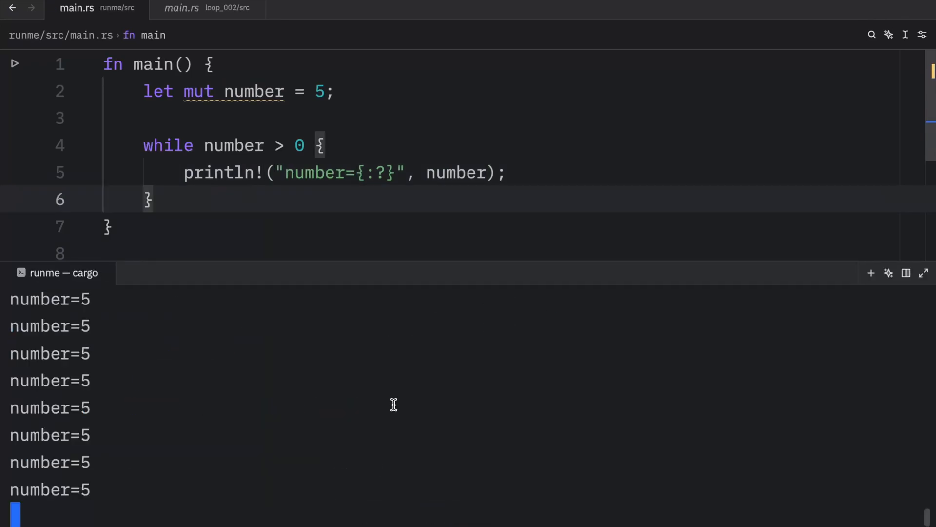
{"action": "mouse_move", "coordinate": [206, 136]}
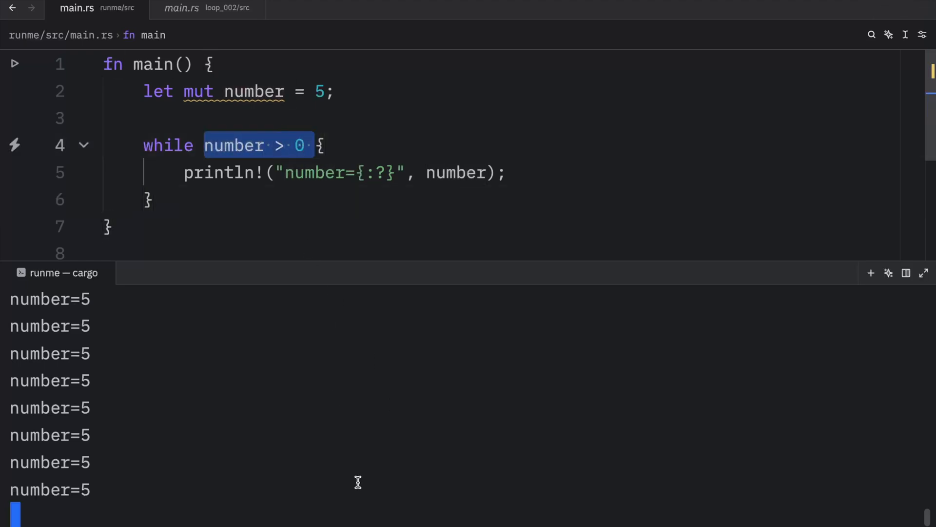
- Stop the endlessly repeating number=5 program with Ctrl+C
{"action": "key", "text": "ctrl+c"}
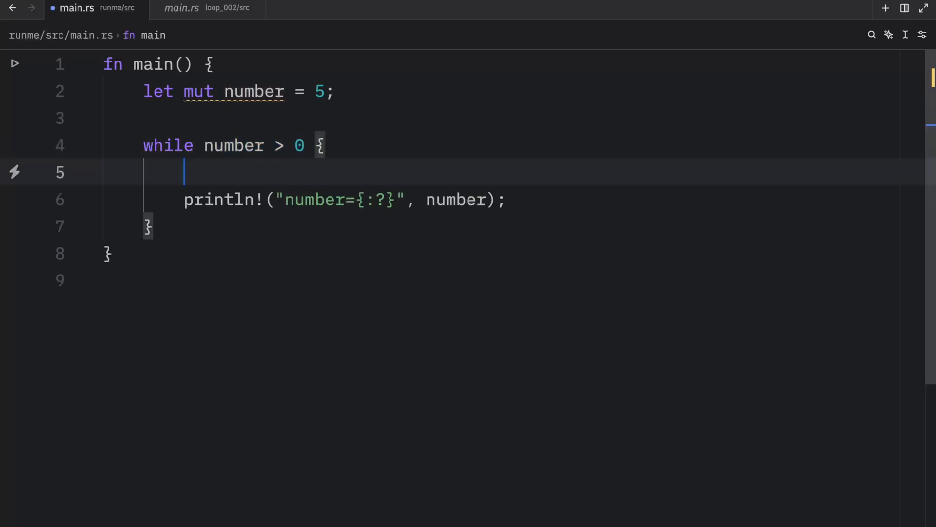
- Add number -= 1; to the loop and run it, printing number=4 down to number=0
{"action": "type", "text": "number -"}
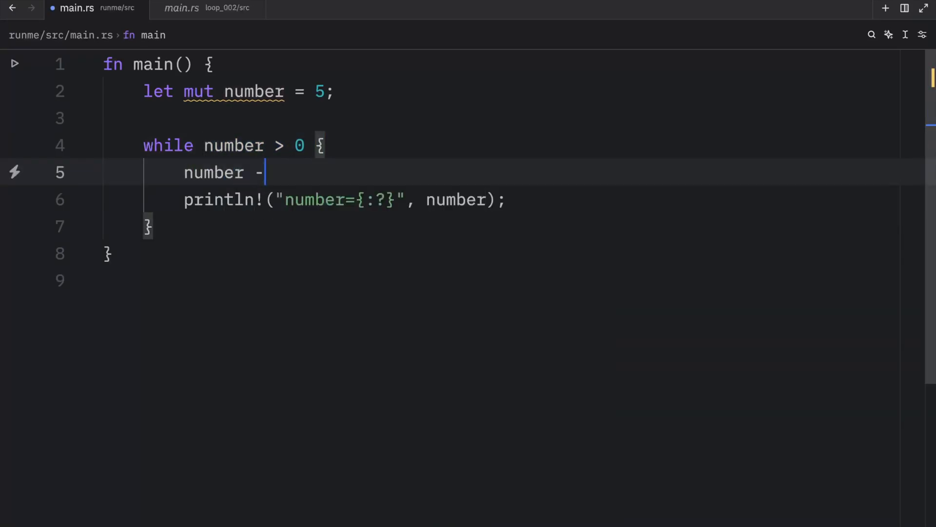
{"action": "type", "text": "="}
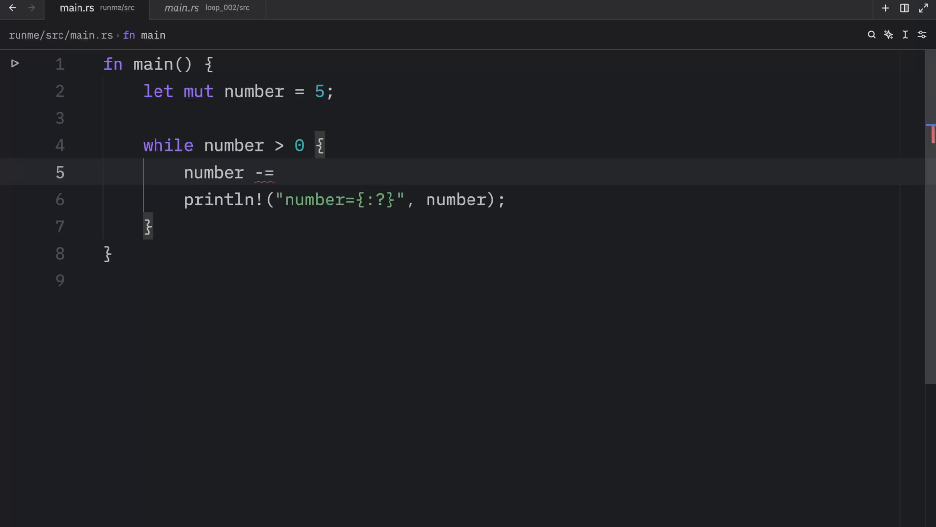
{"action": "type", "text": "1;"}
{"action": "type", "text": "cargo run -q"}
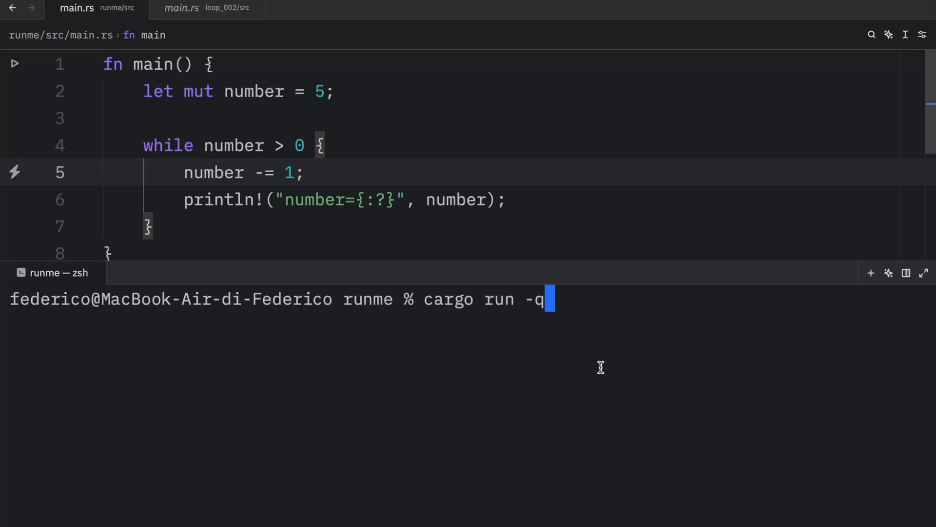
{"action": "key", "text": "Return"}
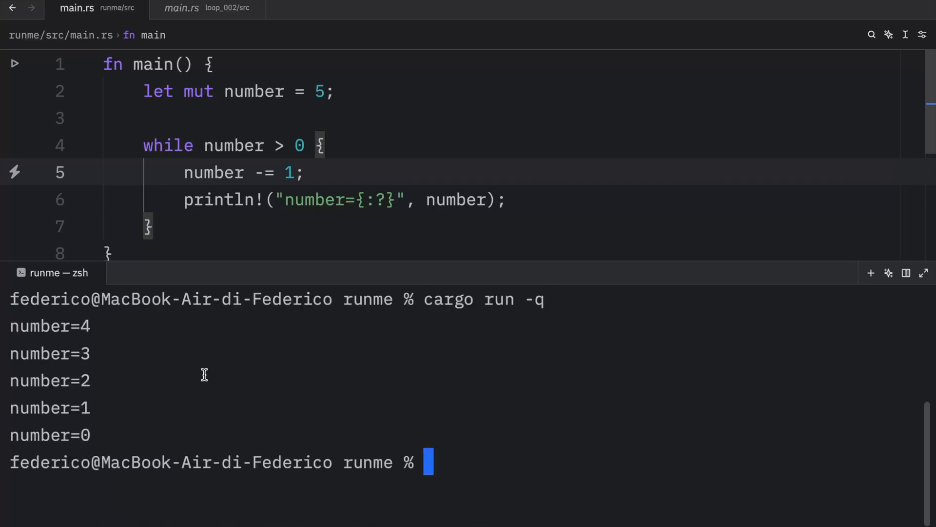
{"action": "mouse_move", "coordinate": [150, 344]}
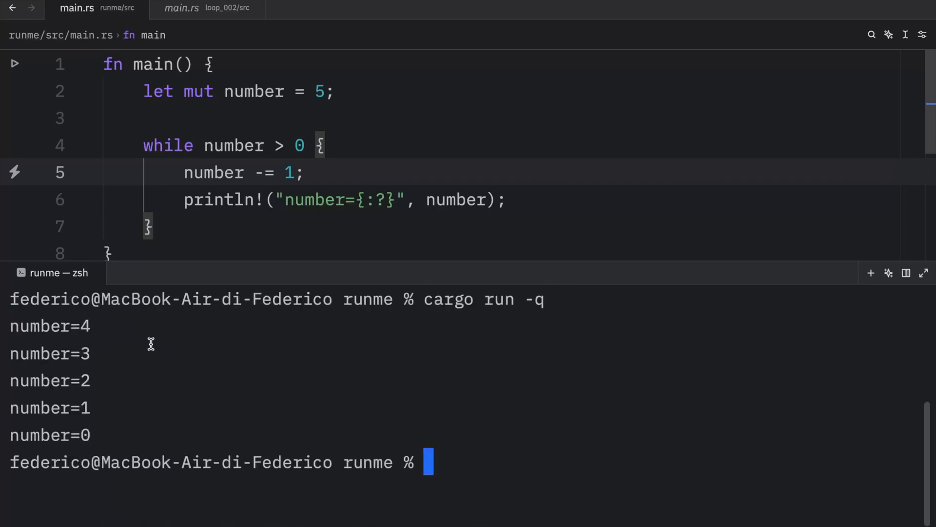
{"action": "double_click", "coordinate": [50, 435]}
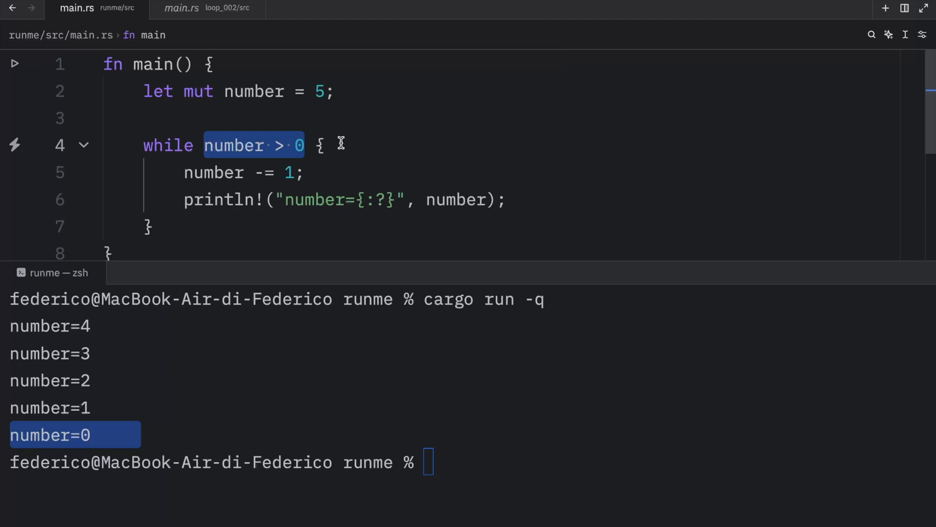
{"action": "mouse_move", "coordinate": [295, 215]}
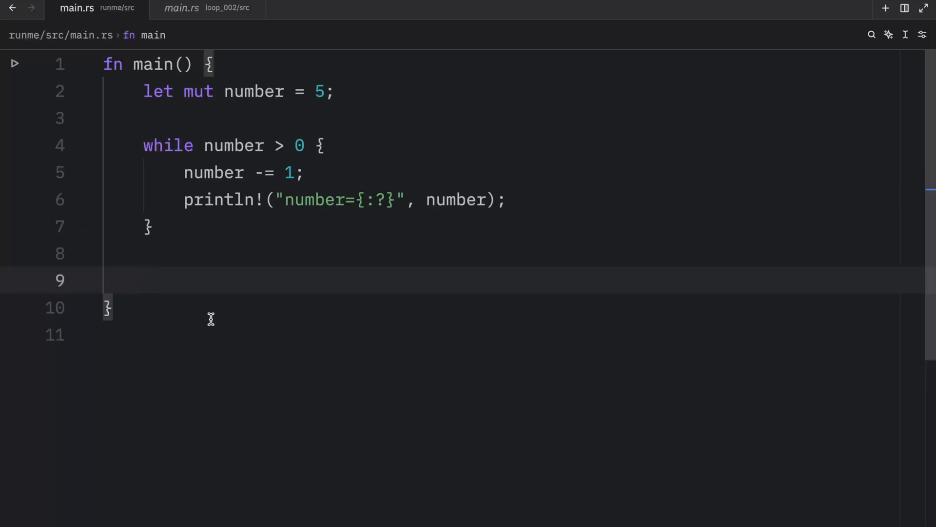
- Add println!("Loop finished!") after the loop and rerun the program
{"action": "type", "text": "println!("}
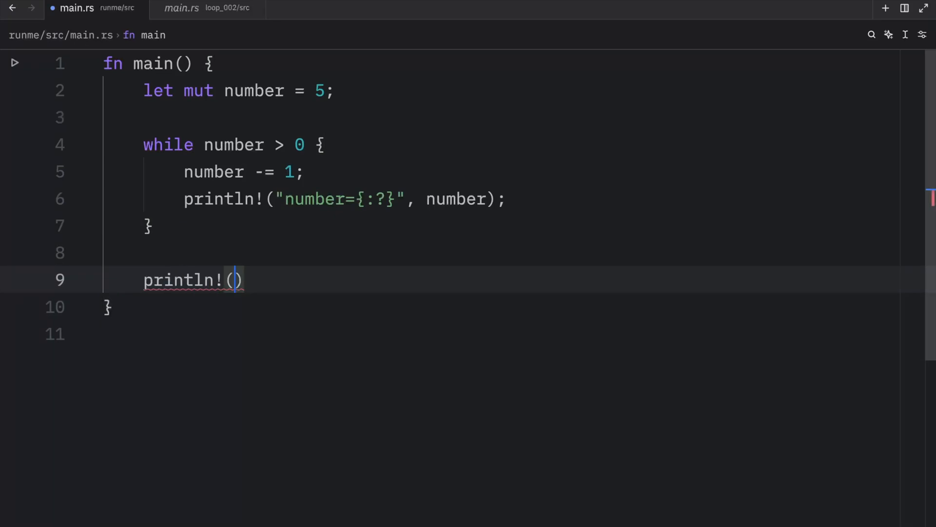
{"action": "type", "text": "\"Loop fini\""}
{"action": "type", "text": "cargo run -q"}
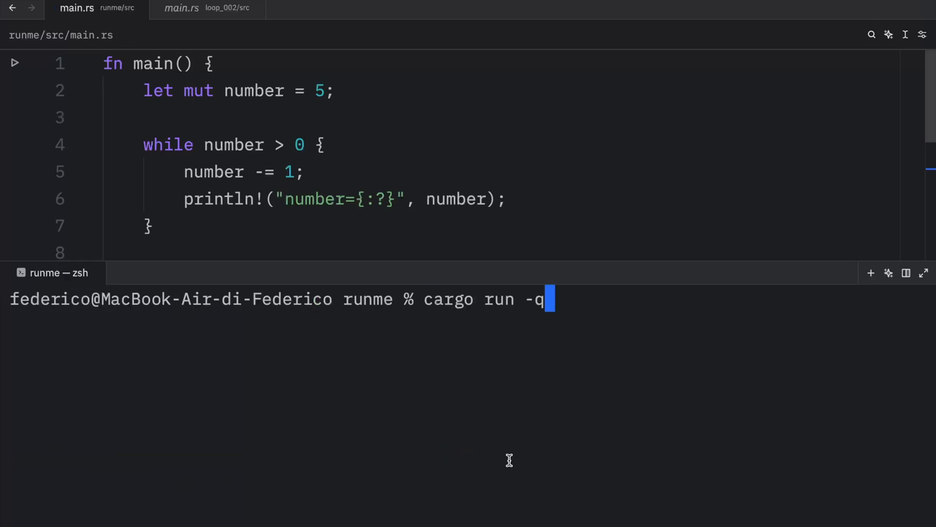
{"action": "key", "text": "Return"}
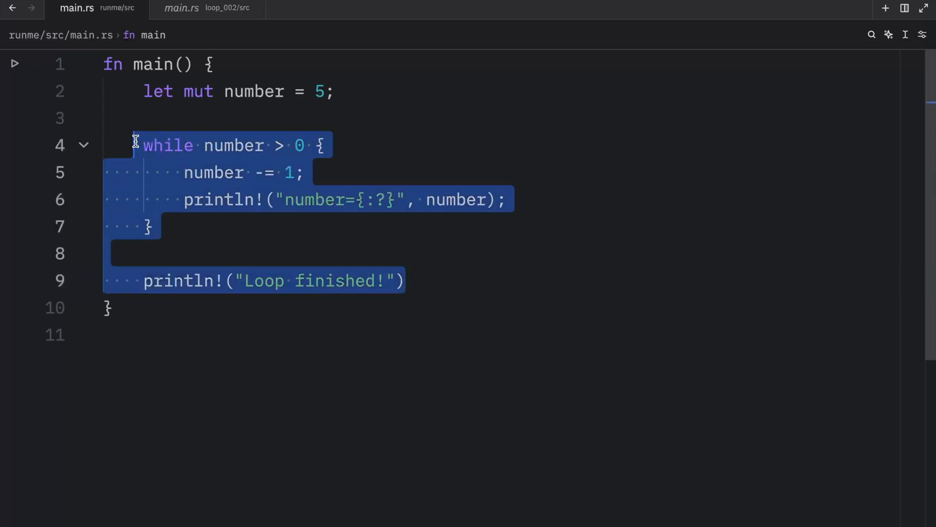
- Clear the body and write let mut n = 10; with a while n > 0 loop doing n -= 1;
{"action": "key", "text": "Delete"}
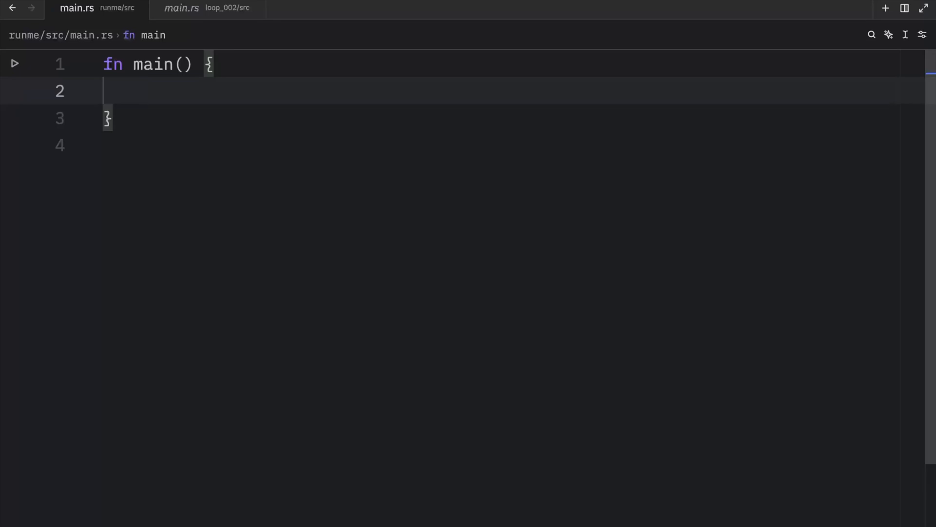
{"action": "type", "text": "let mut"}
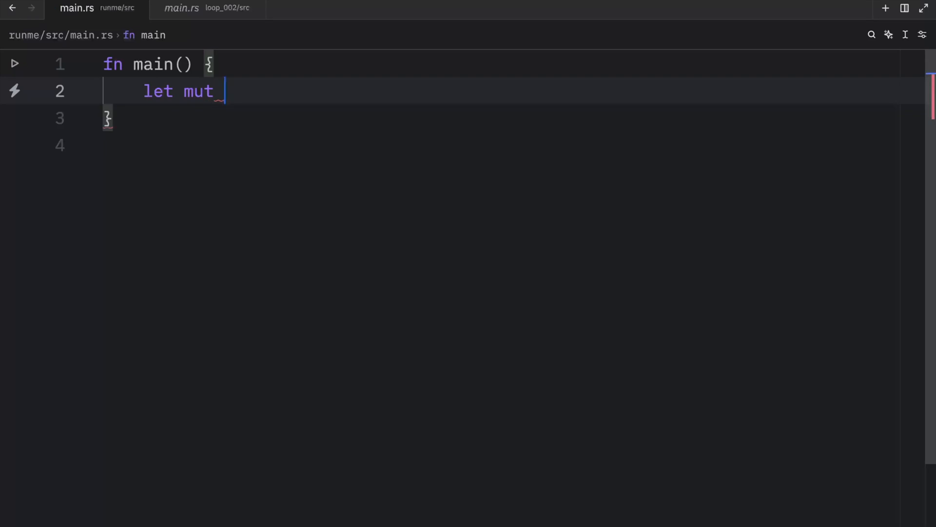
{"action": "type", "text": "n = 20"}
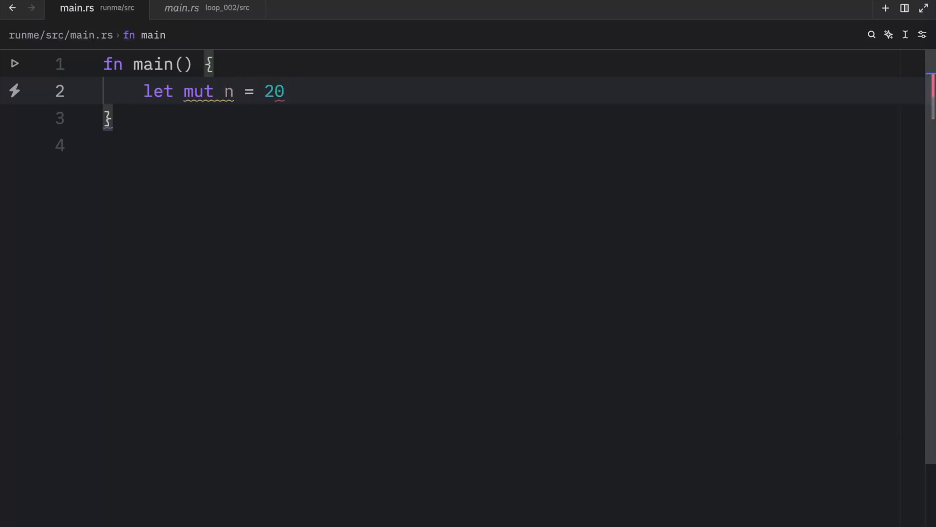
{"action": "type", "text": "10;"}
{"action": "type", "text": "while n"}
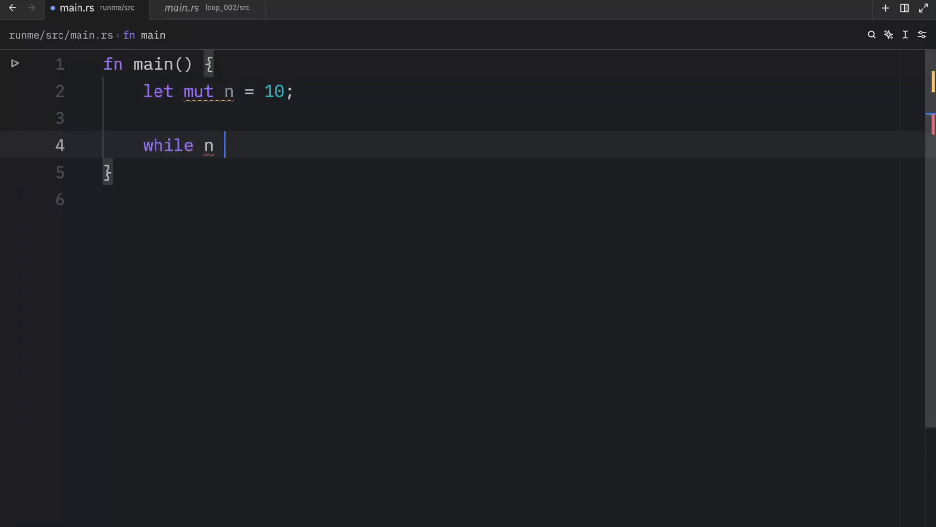
{"action": "type", "text": "> 0 {"}
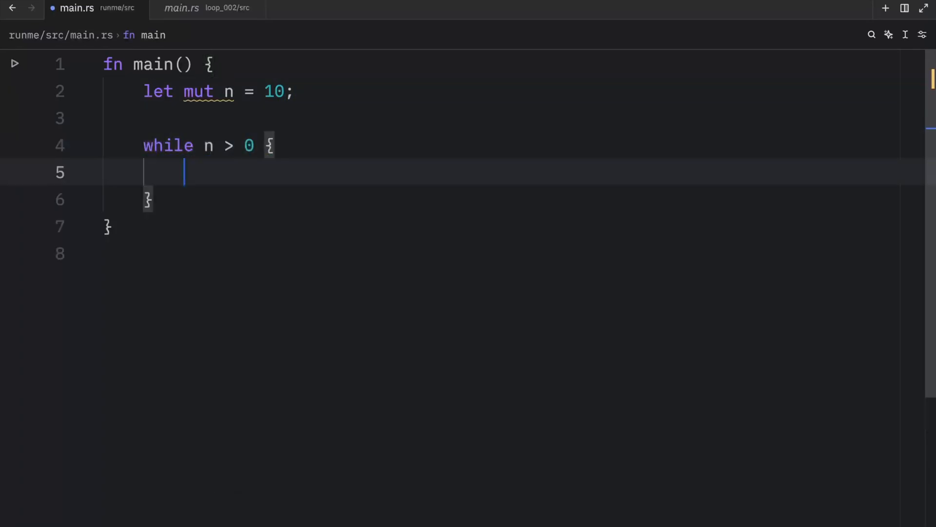
{"action": "type", "text": "n -"}
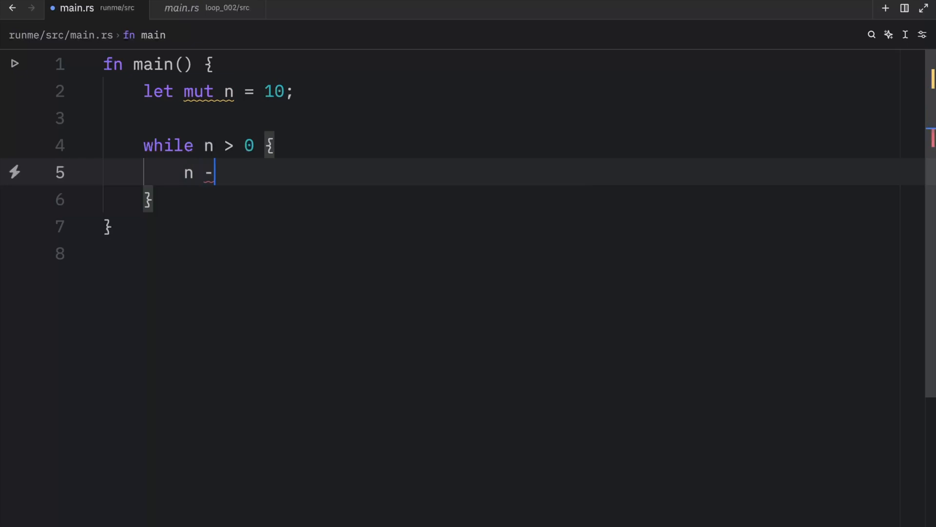
{"action": "type", "text": "= 1;"}
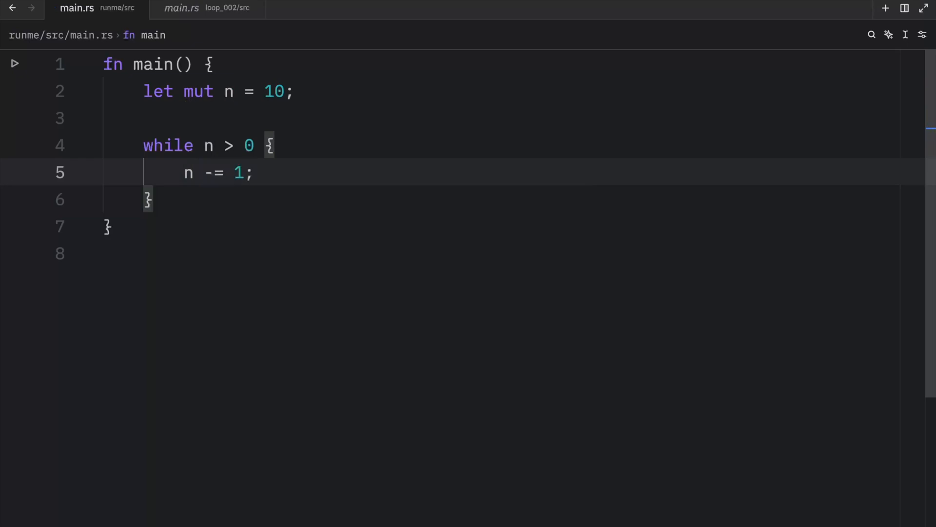
- Add an if n == 5 block with a skip message and continue, then print n
{"action": "type", "text": "if n == 5 {"}
{"action": "type", "text": "println!(\"Skipping 5!"}
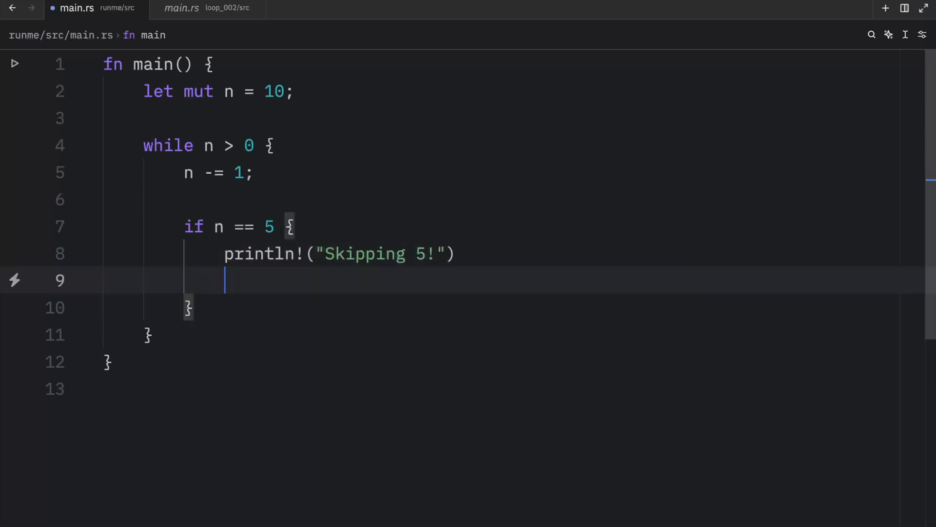
{"action": "type", "text": "continue;"}
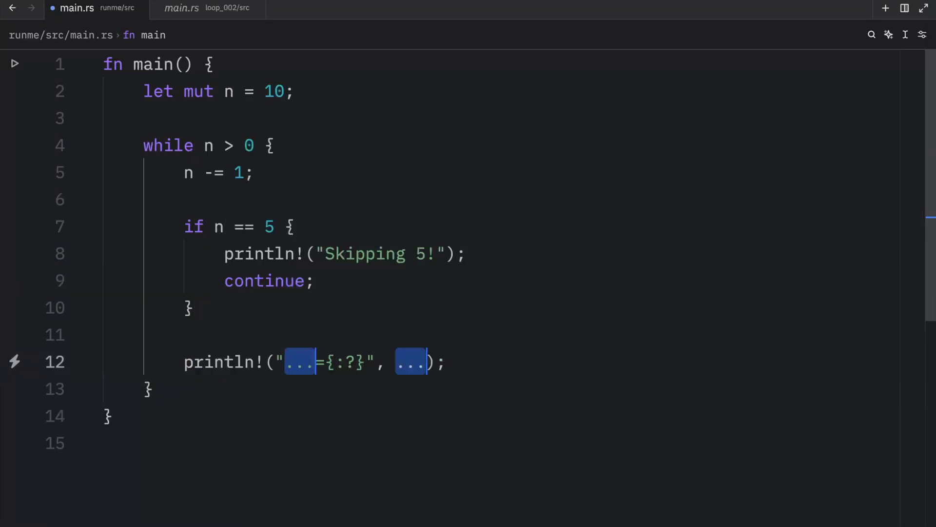
{"action": "type", "text": "n"}
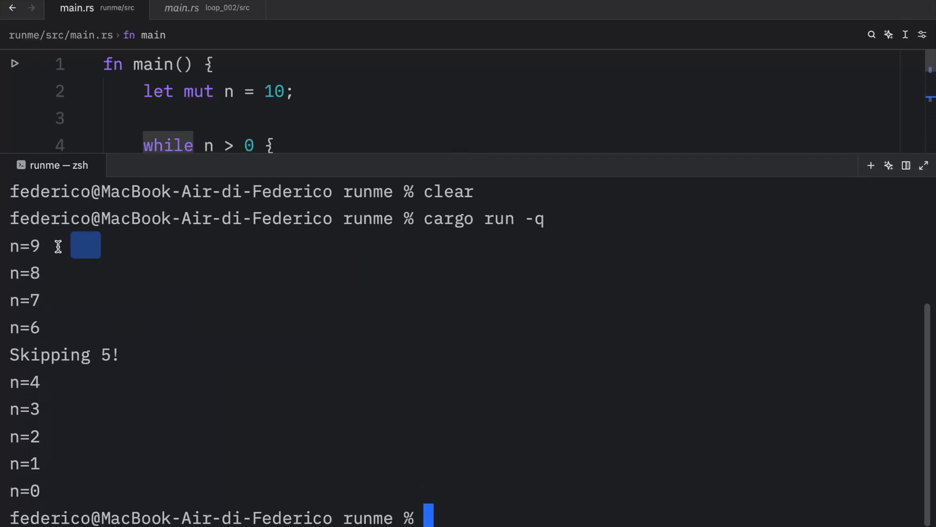
- Highlight output lines n=9 and later values to point out the countdown with Skipping 5!
{"action": "double_click", "coordinate": [24, 245]}
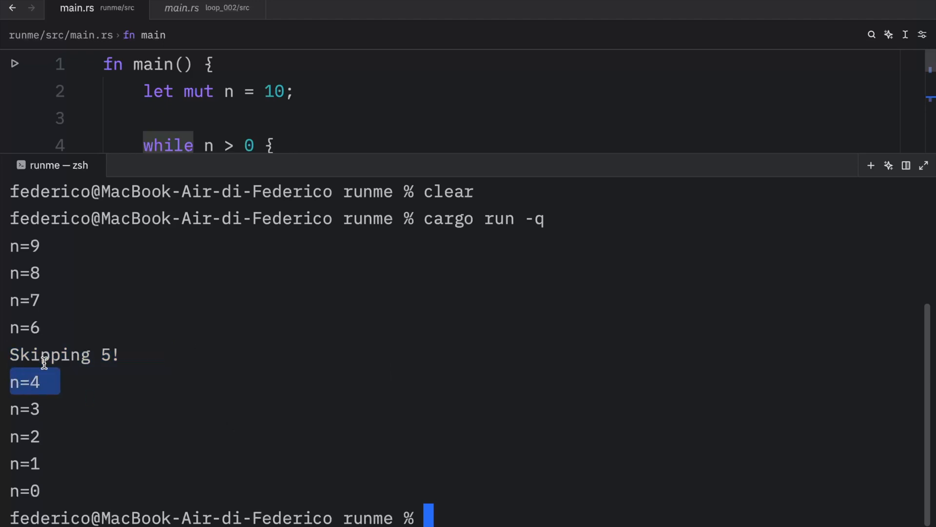
{"action": "left_click", "coordinate": [79, 388]}
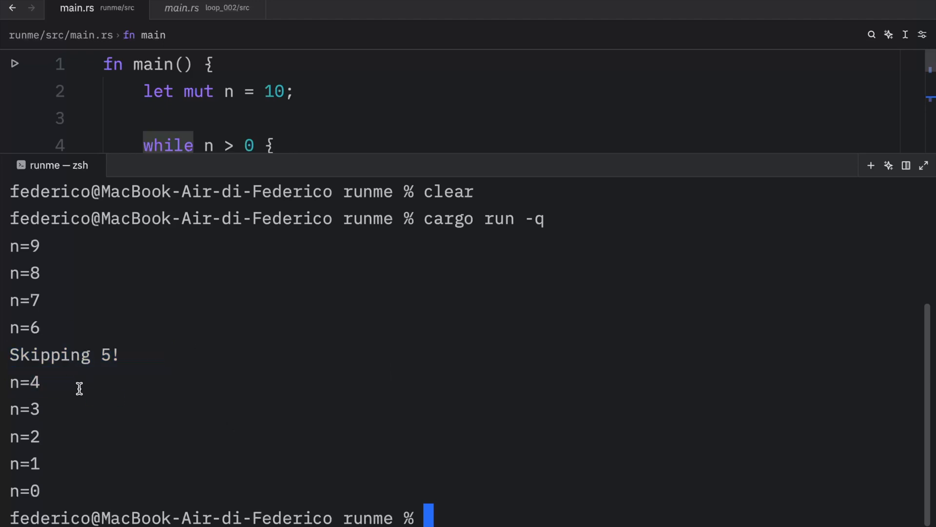
{"action": "double_click", "coordinate": [24, 409]}
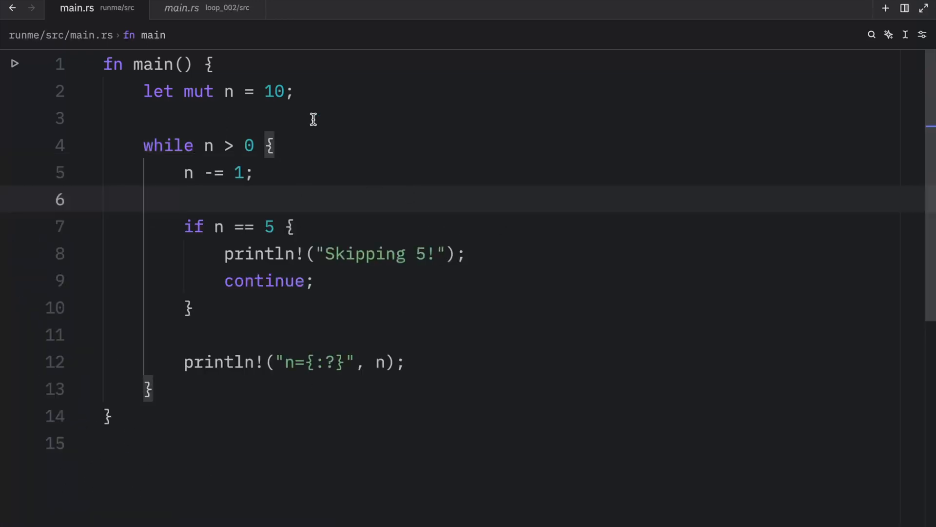
{"action": "mouse_move", "coordinate": [388, 278]}
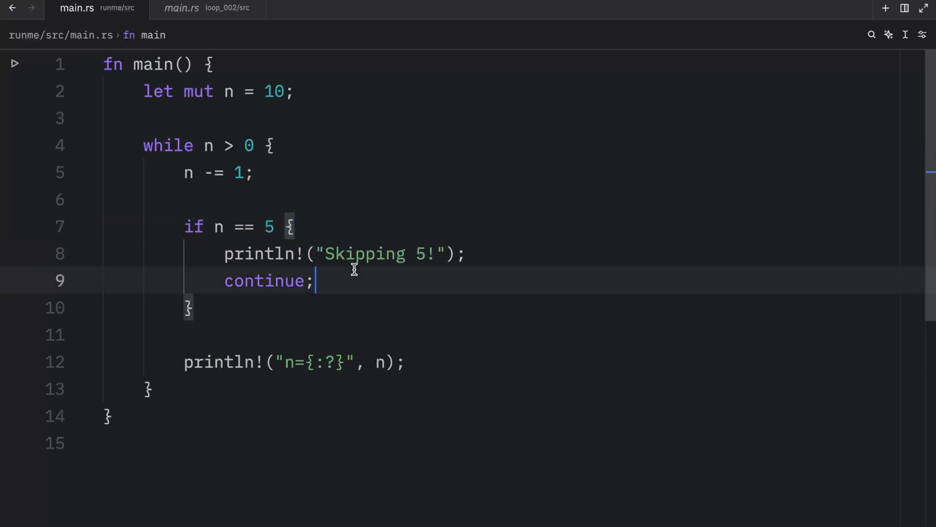
{"action": "double_click", "coordinate": [263, 281]}
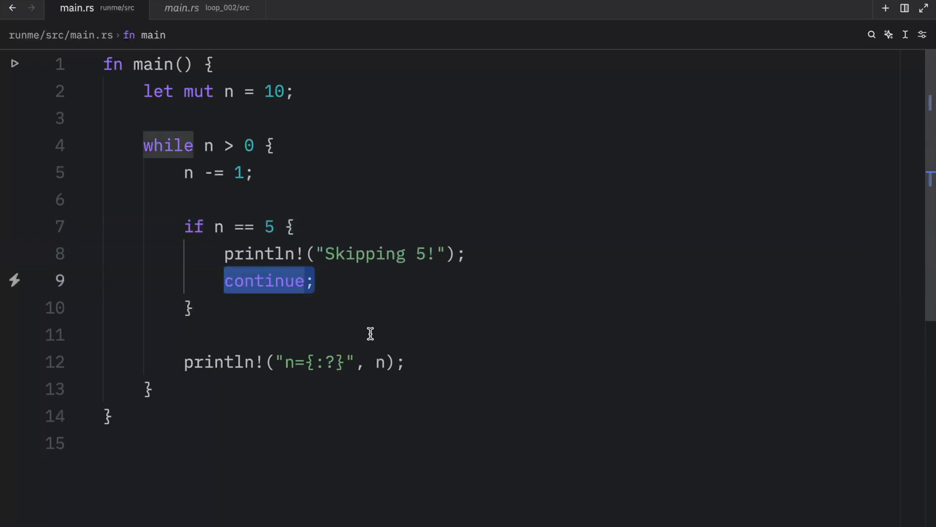
{"action": "mouse_move", "coordinate": [590, 328]}
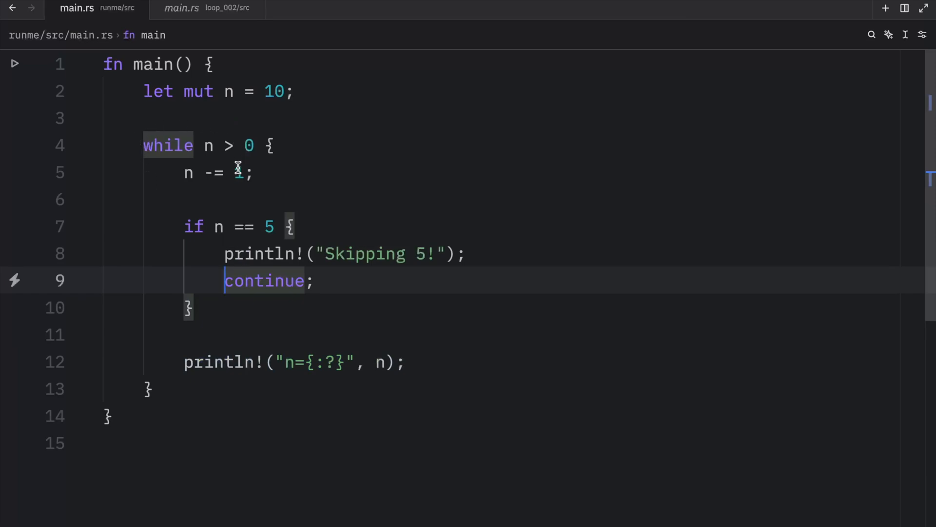
{"action": "double_click", "coordinate": [265, 281]}
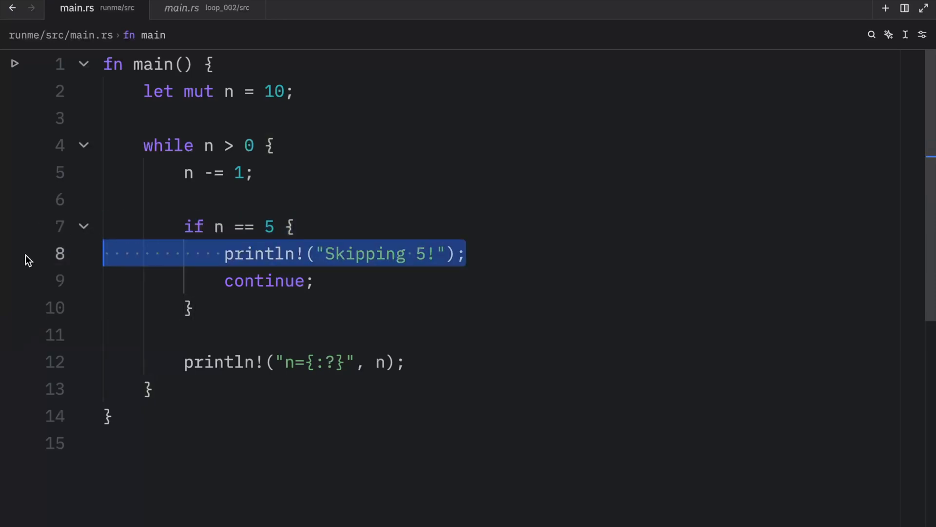
{"action": "key", "text": "Delete"}
{"action": "type", "text": "%"}
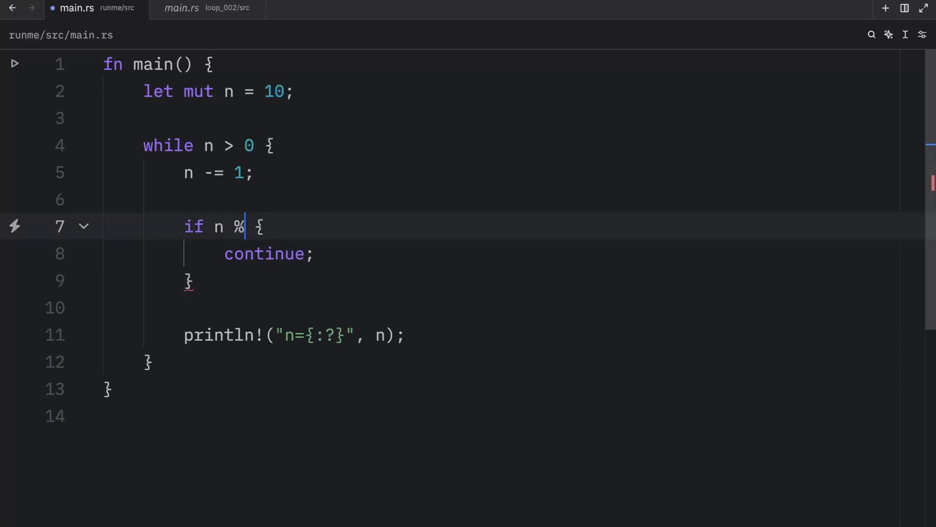
- Change the skip condition to n % 2 == 0 and run cargo run -q in the terminal
{"action": "type", "text": "2"}
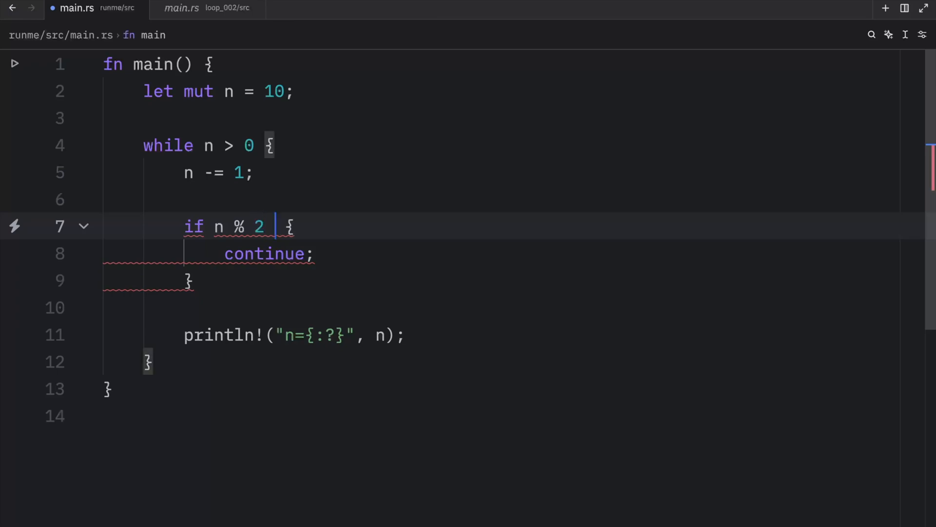
{"action": "type", "text": "== 0"}
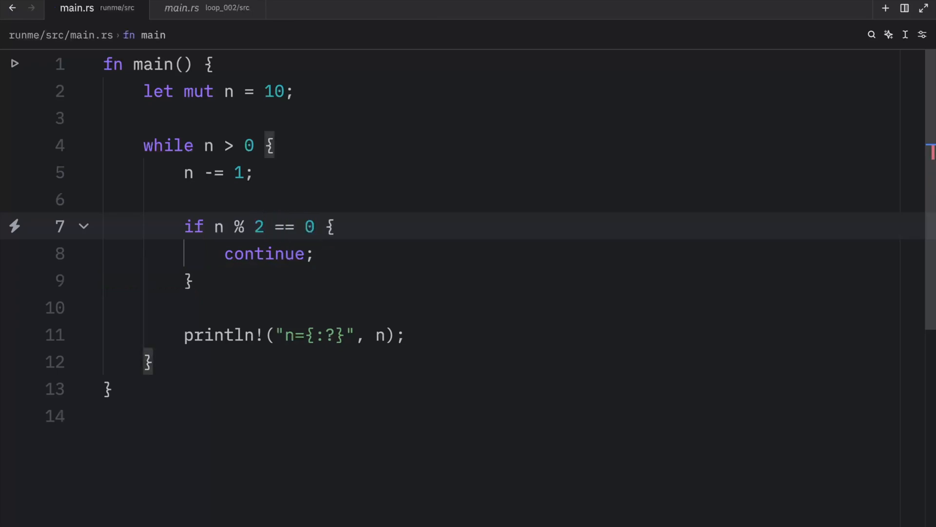
{"action": "mouse_move", "coordinate": [300, 275]}
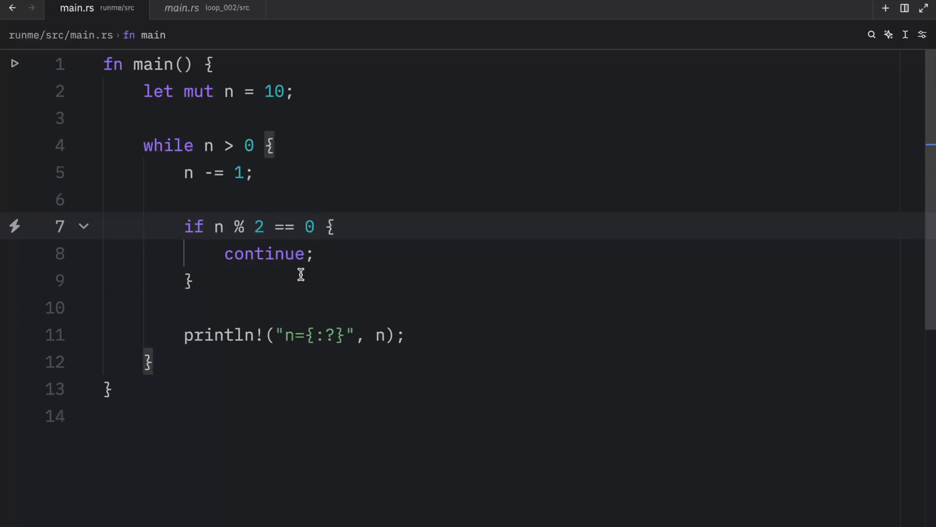
{"action": "mouse_move", "coordinate": [555, 265]}
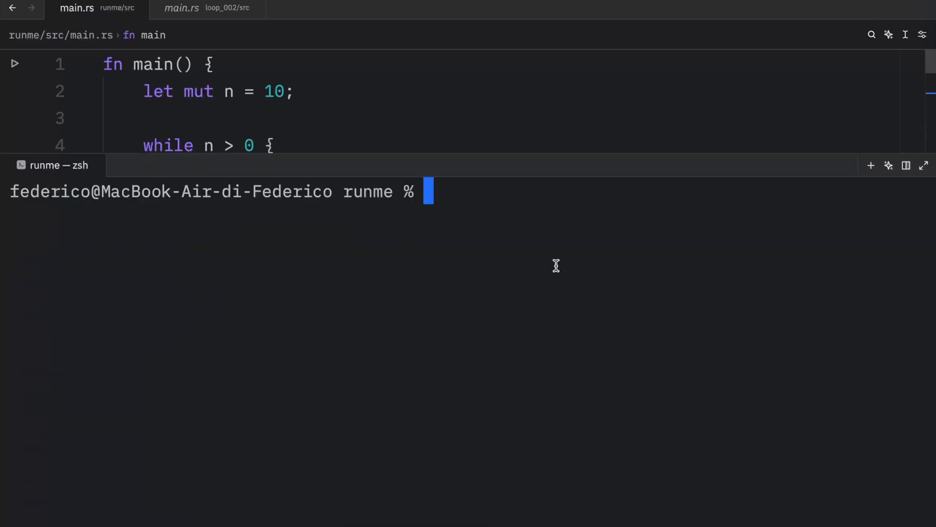
{"action": "type", "text": "cargo run -q"}
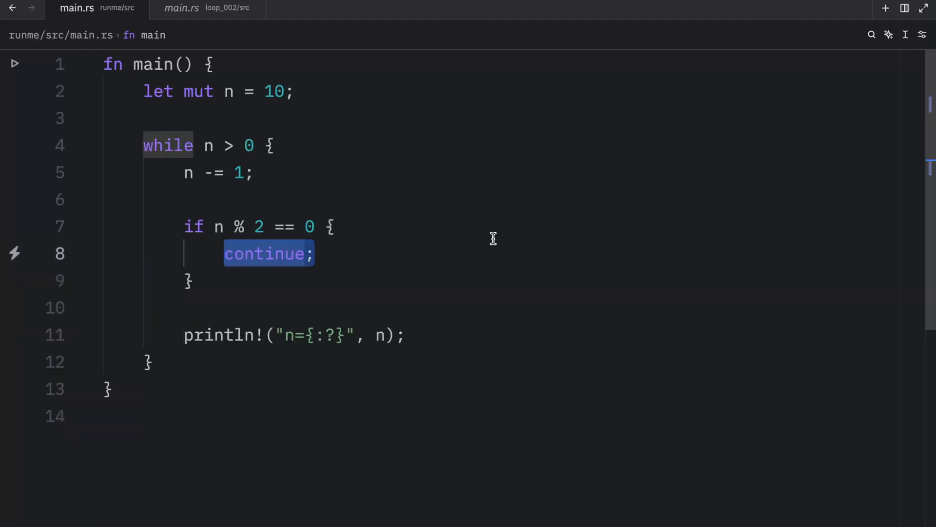
{"action": "mouse_move", "coordinate": [431, 256]}
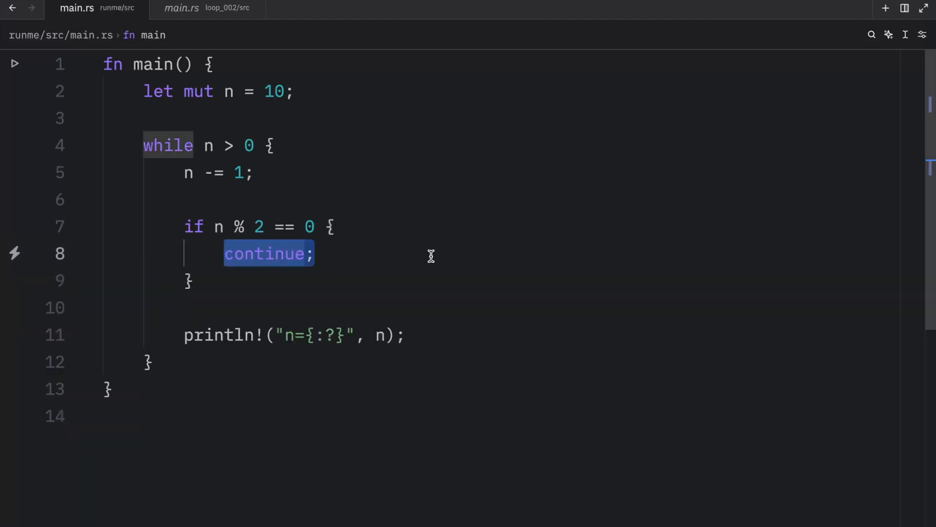